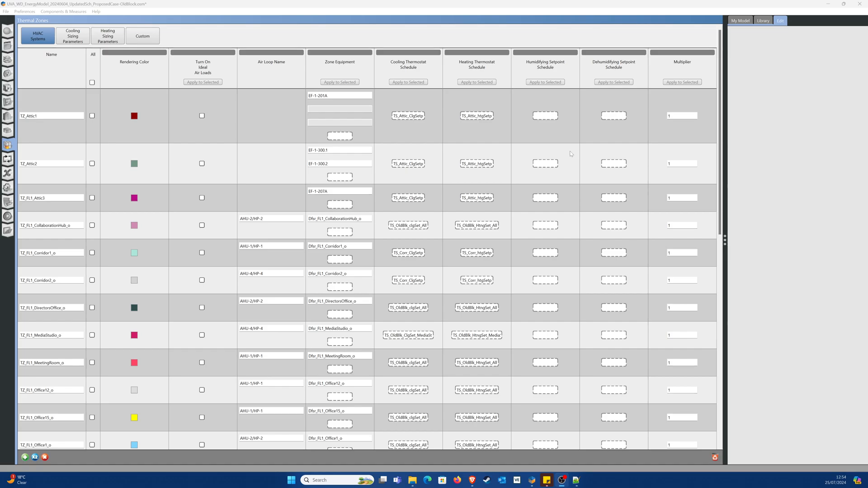
Show the component Library and collapse Schedule Rulesets to list all HVAC component categories.
left_click(762, 20)
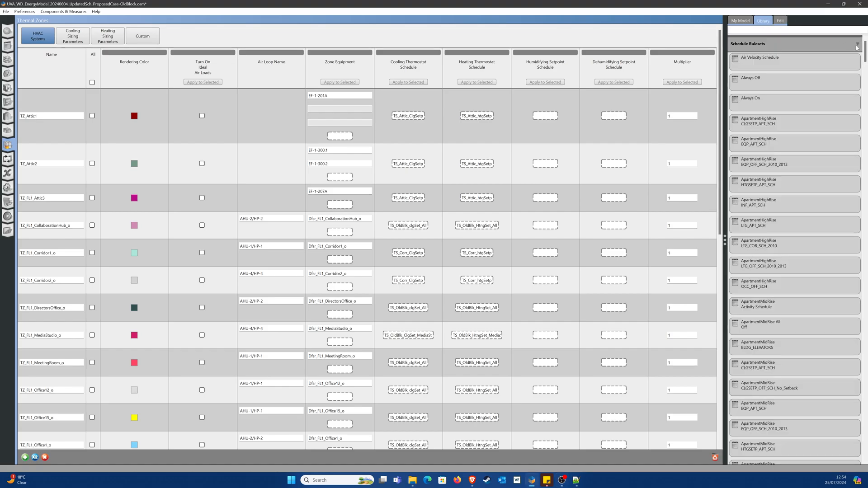
left_click(857, 44)
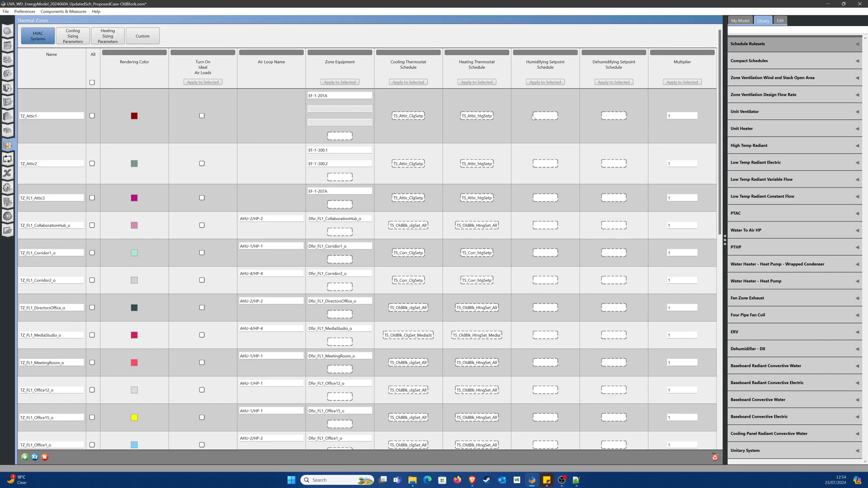
mouse_move(430, 144)
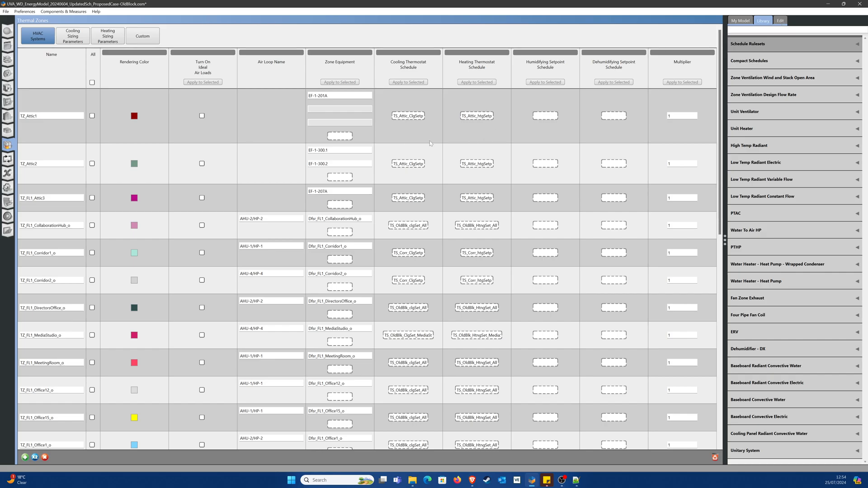
mouse_move(816, 293)
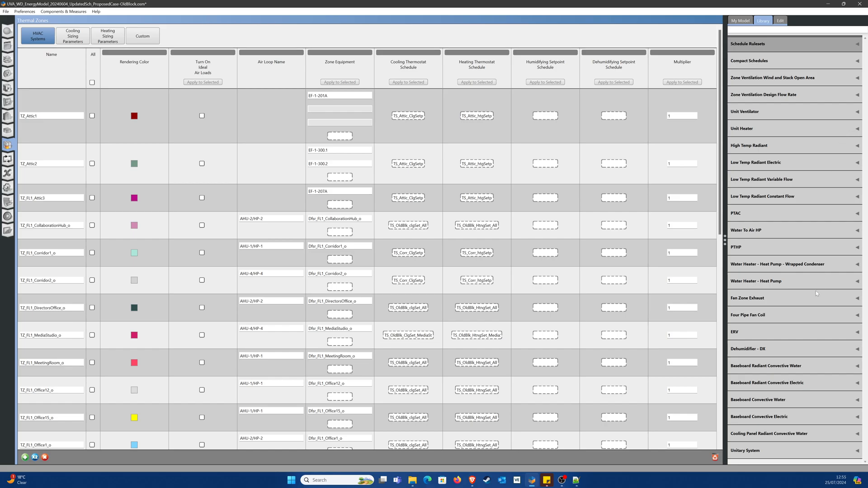
mouse_move(796, 298)
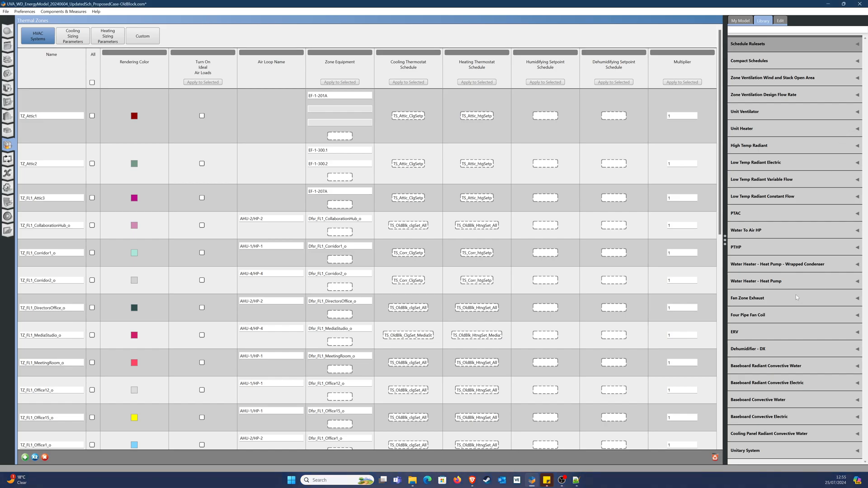
mouse_move(767, 261)
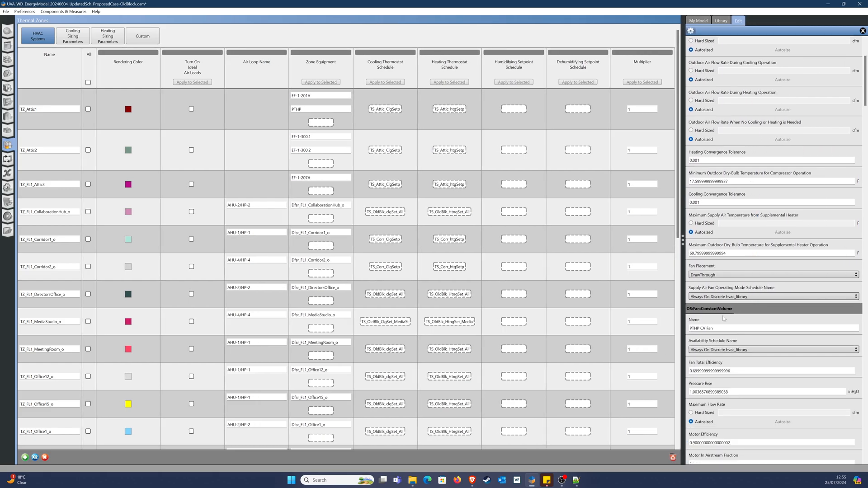
mouse_move(733, 311)
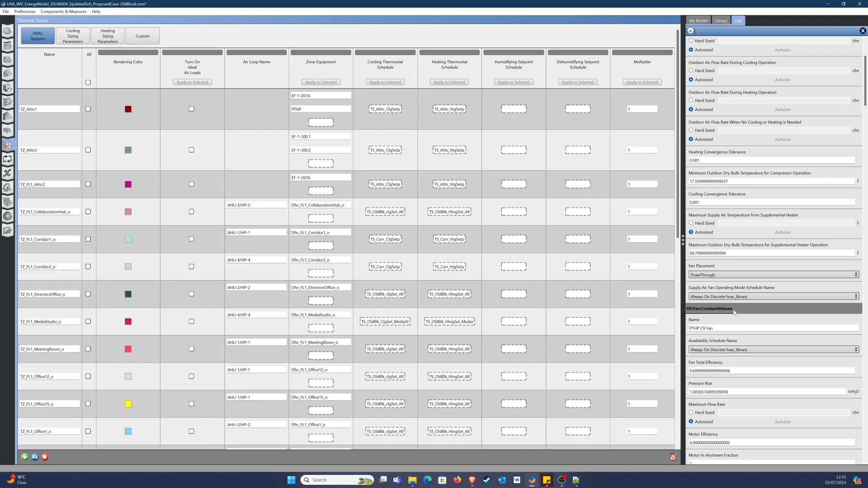
Scroll the PTHP's Edit panel down to the OS:Fan:ConstantVolume section, PTHP CV Fan.
scroll("down", 3)
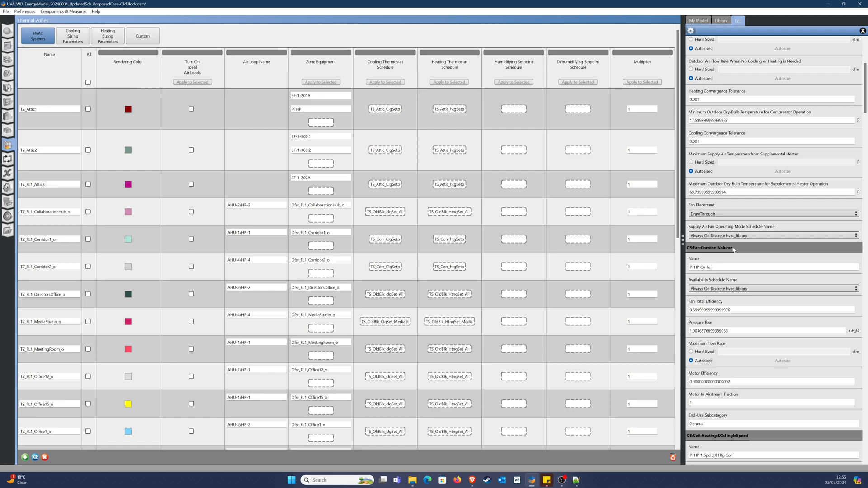
mouse_move(732, 255)
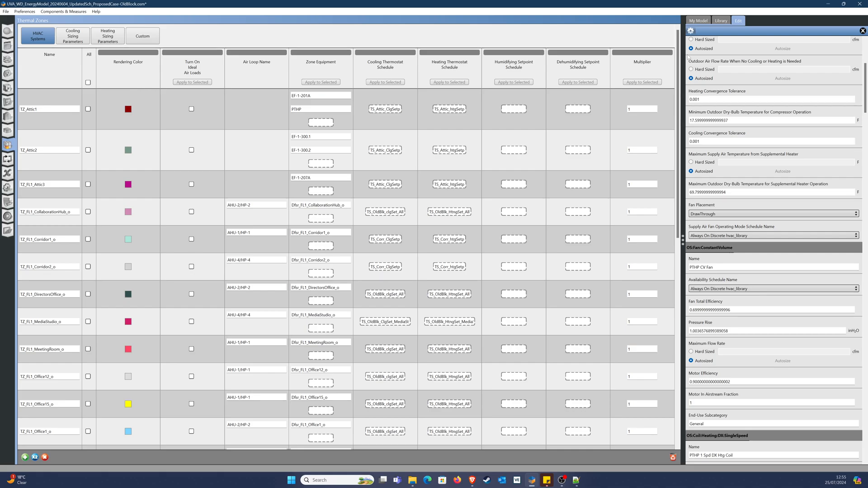
Add Cycling PTAC DX Clg Elec Htg to TZ_Attic1 and copy its fan name, Cycling Elec PTAC Fan.
left_click(720, 20)
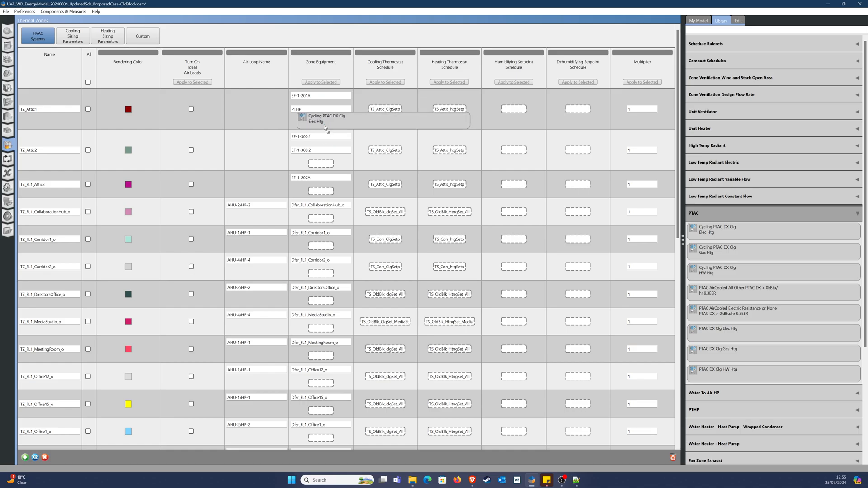
left_click(320, 123)
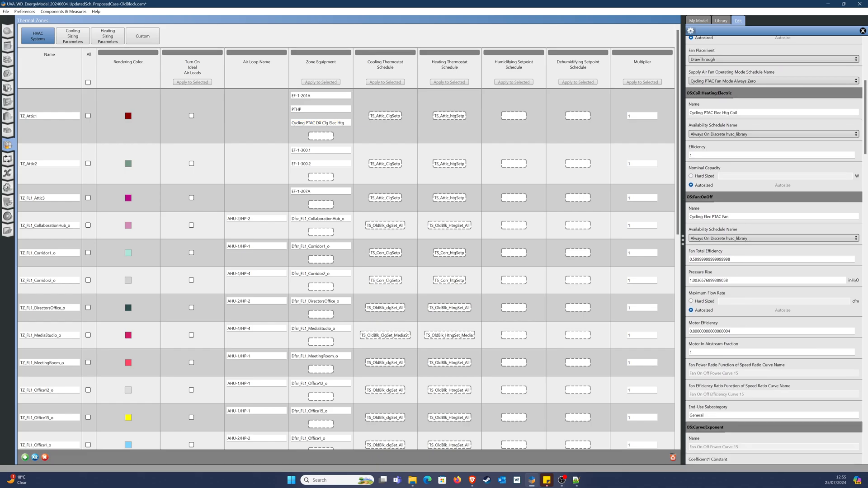
mouse_move(442, 154)
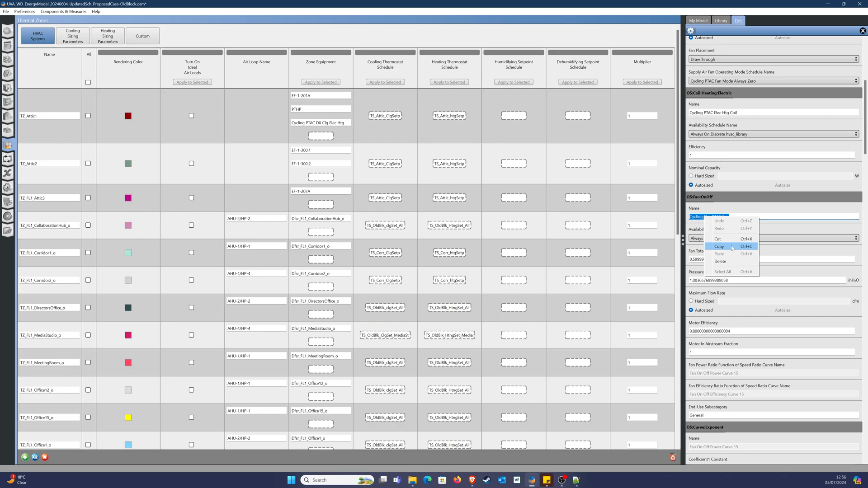
left_click(720, 246)
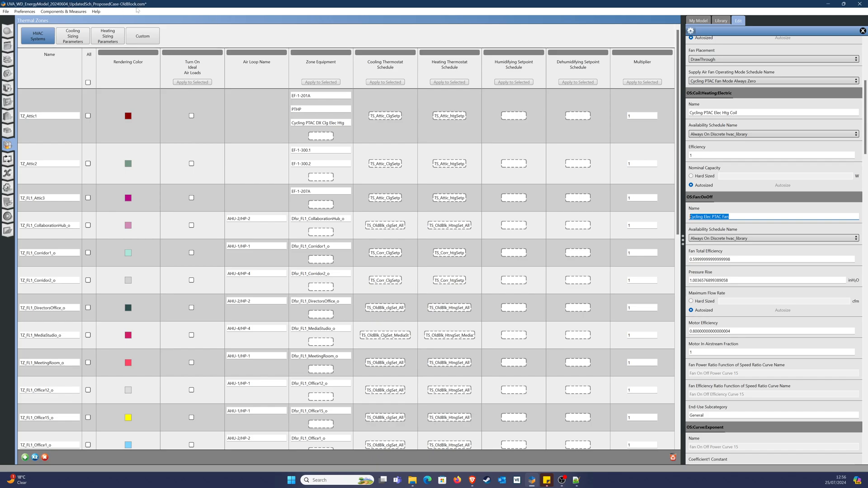
mouse_move(752, 423)
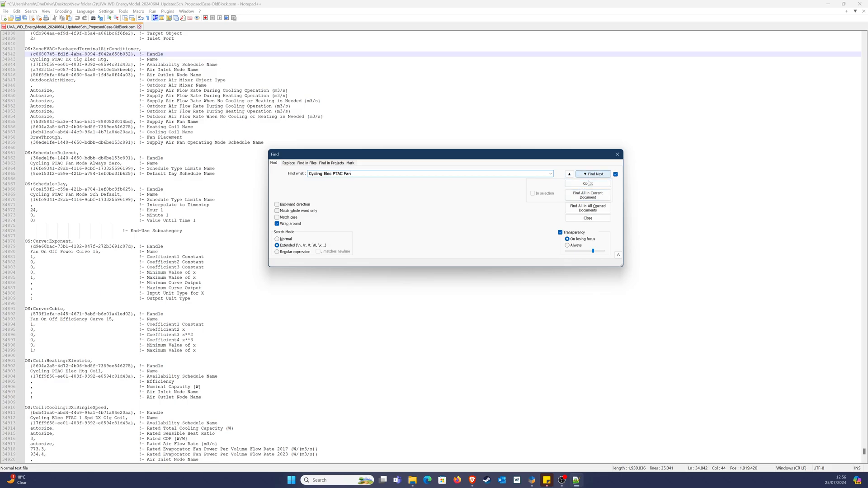
Search the reloaded model file for 'Cycling Elec PTAC Fan' and select its OS:Fan:OnOff block.
left_click(592, 174)
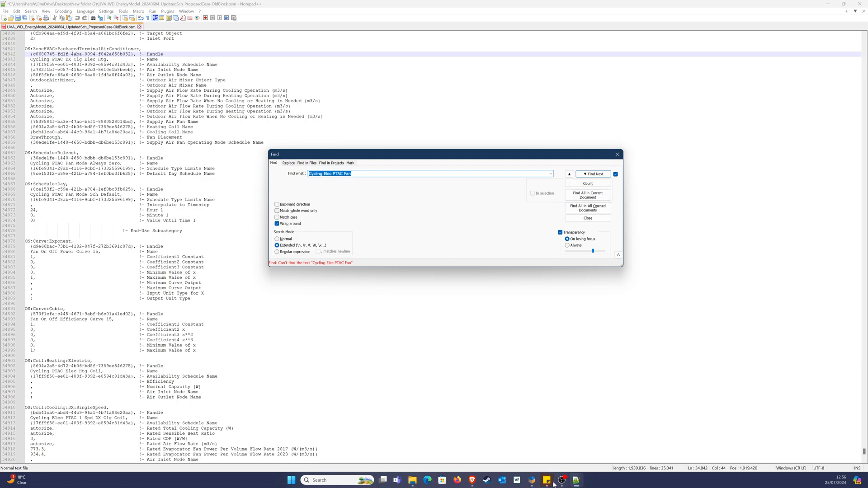
left_click(544, 480)
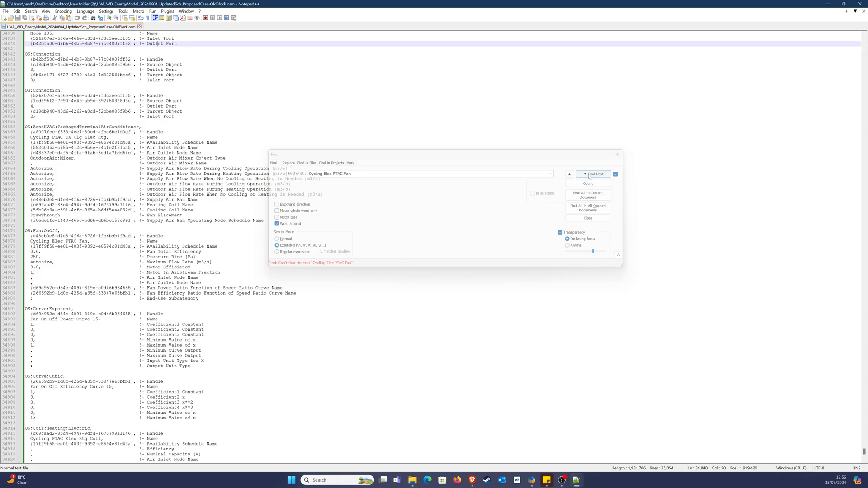
left_click(593, 173)
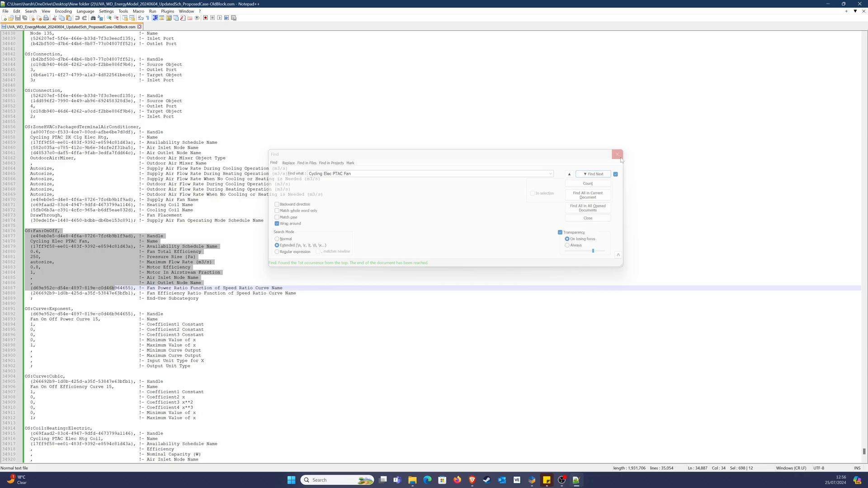
left_click(617, 155)
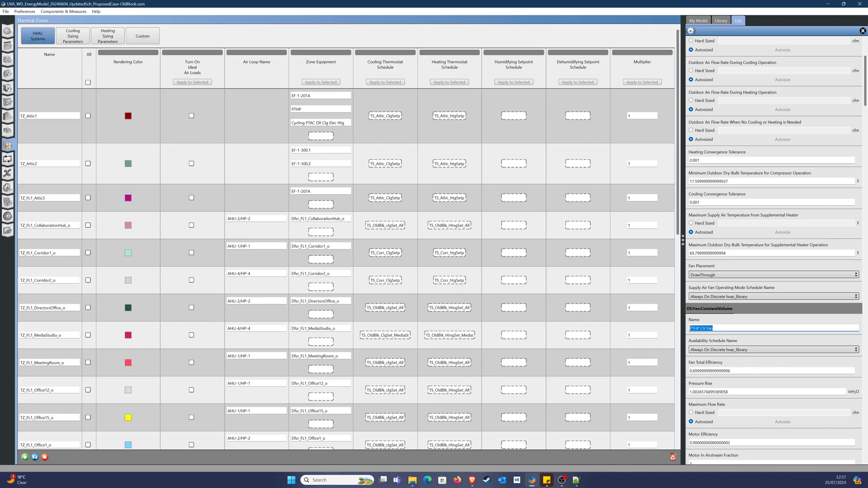
Copy the OS:Fan:ConstantVolume name 'PTHP CV Fan' from the Edit panel.
right_click(703, 328)
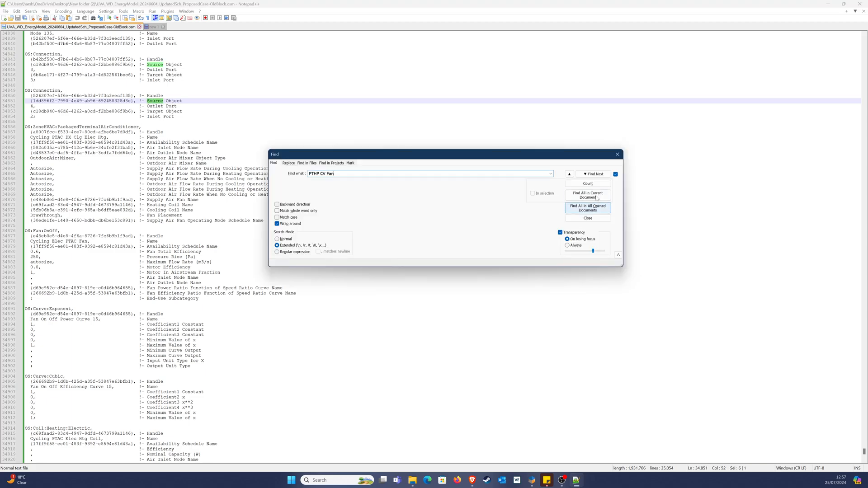
Find 'PTHP CV Fan' and paste the Cycling Elec PTAC Fan OS:Fan:OnOff block below it.
left_click(587, 183)
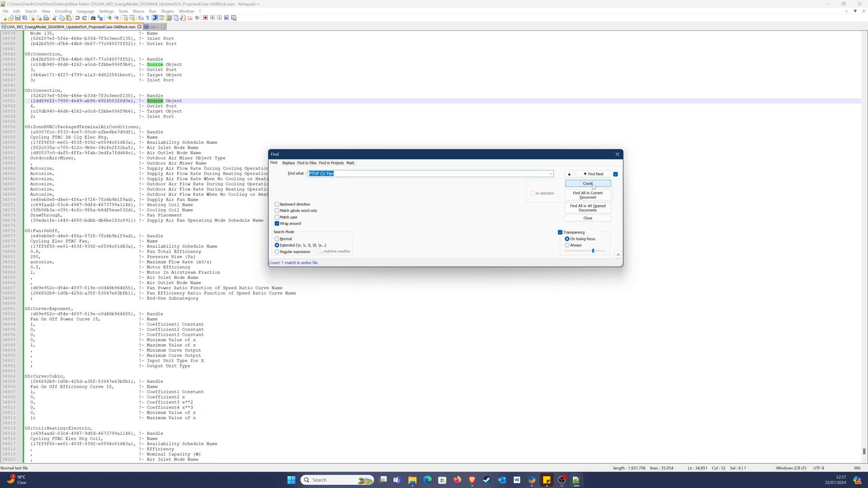
left_click(593, 174)
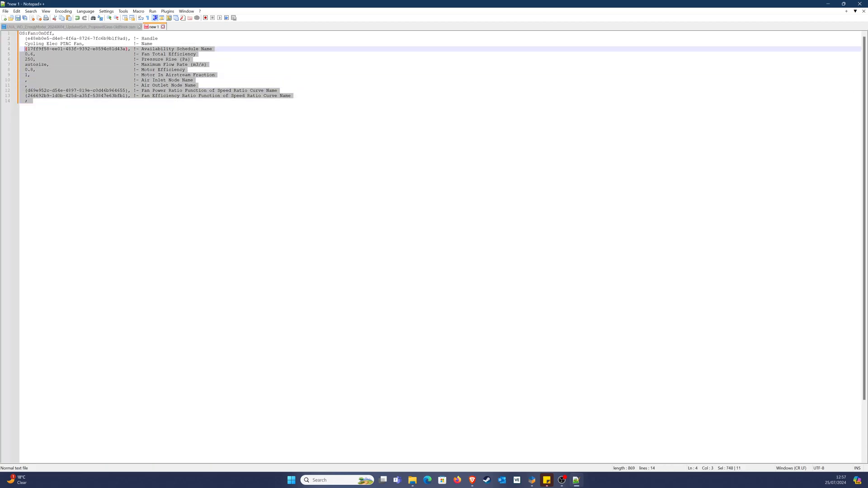
right_click(67, 67)
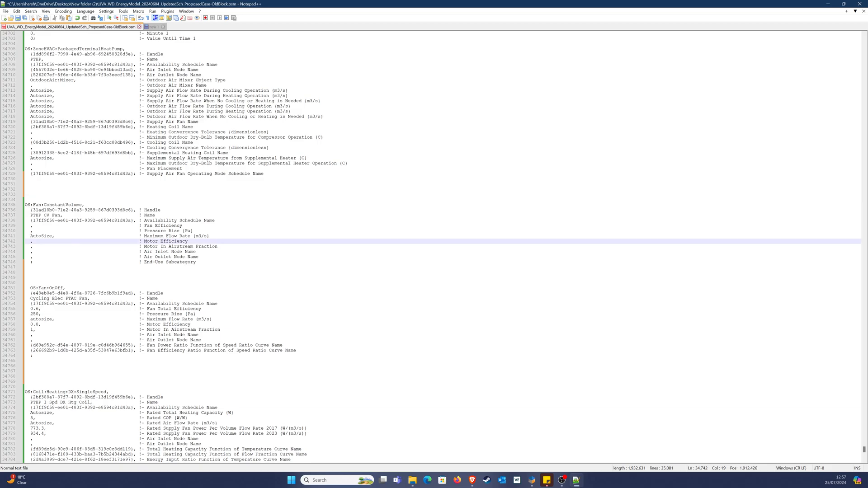
left_click(73, 241)
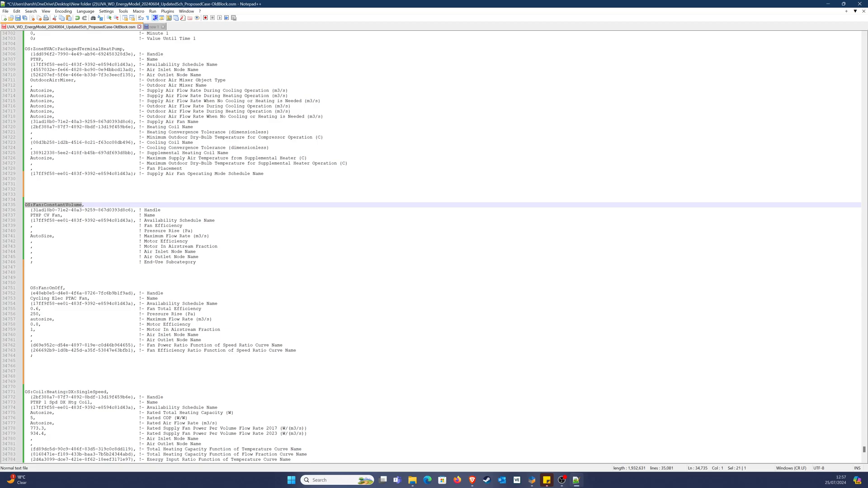
Paste the PTHP CV Fan handle into the on/off fan and rename it PTHP-FanONOFF.
left_click(45, 204)
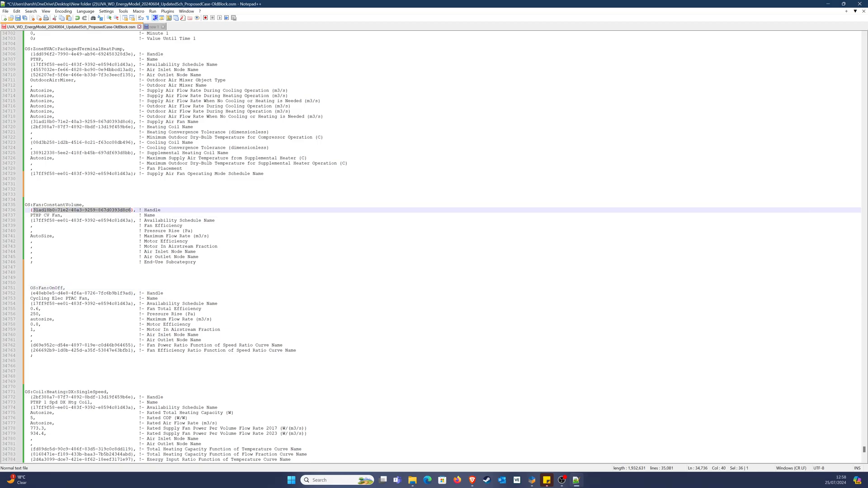
right_click(86, 209)
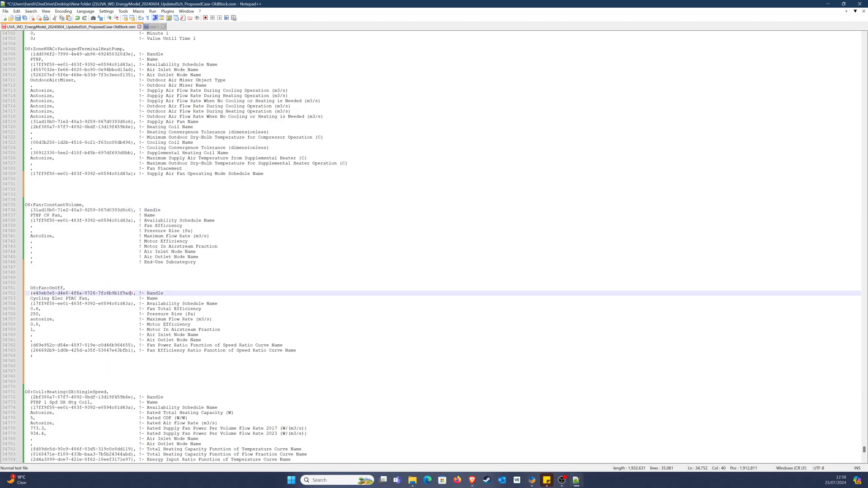
double_click(97, 292)
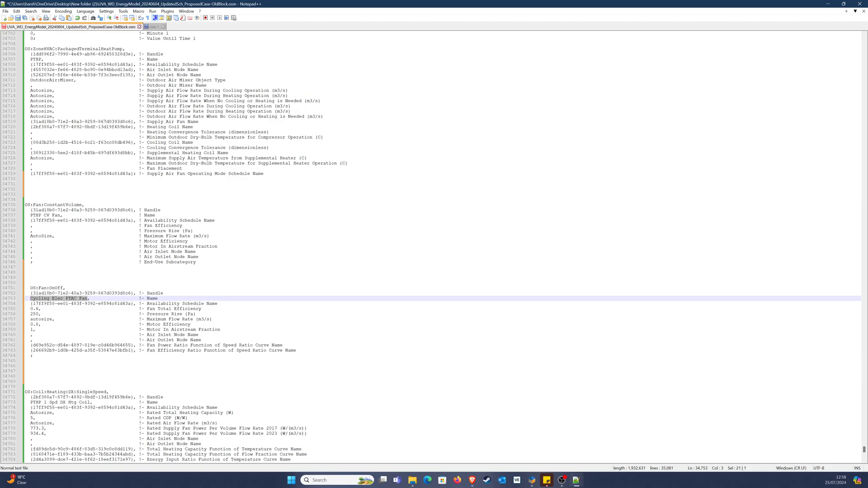
type("PTHP,")
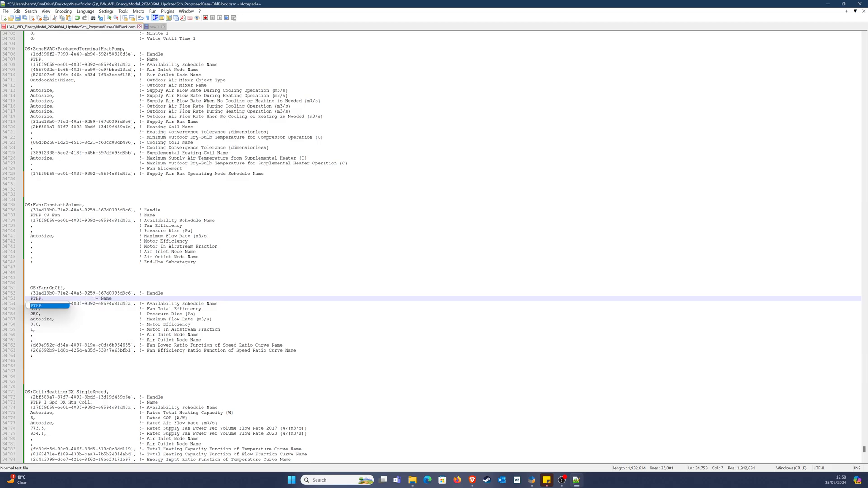
type("-FanONOFF")
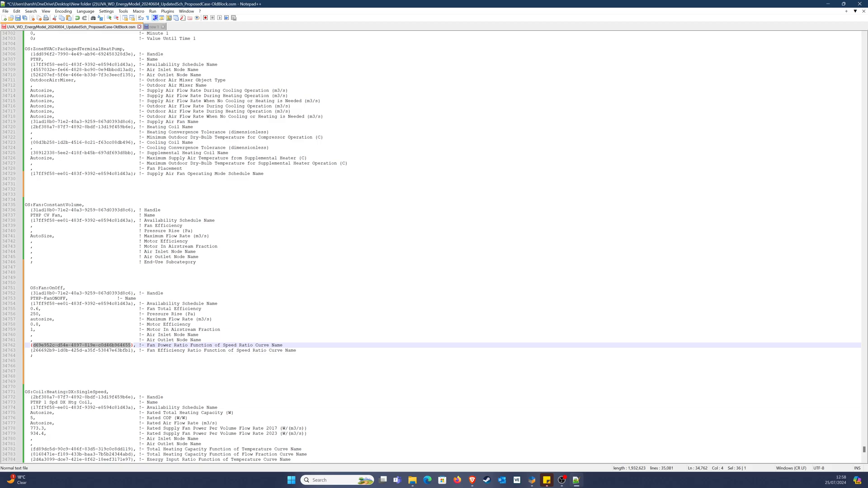
key("Ctrl+f")
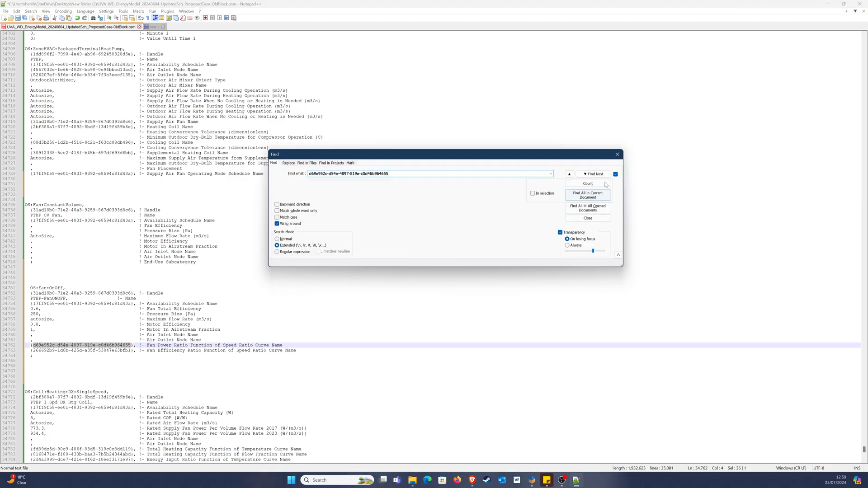
Search the power-ratio curve handle to reach the Fan On Off Power Curve 15 exponent curve.
left_click(594, 174)
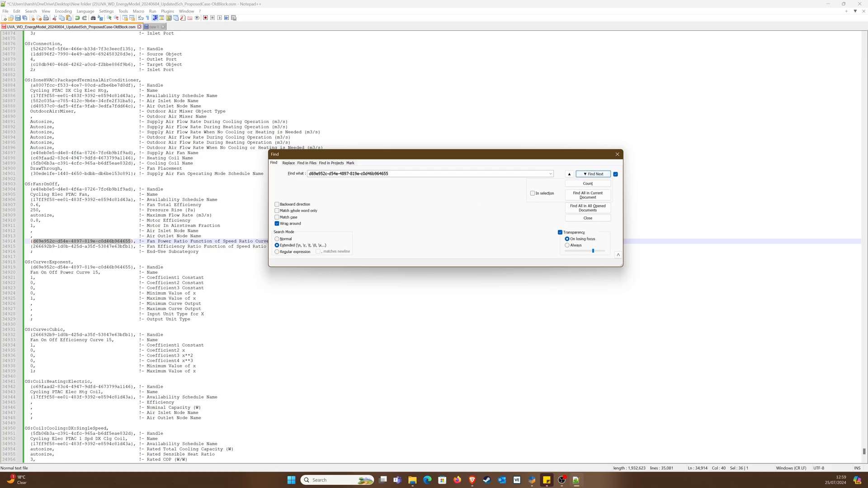
left_click(592, 174)
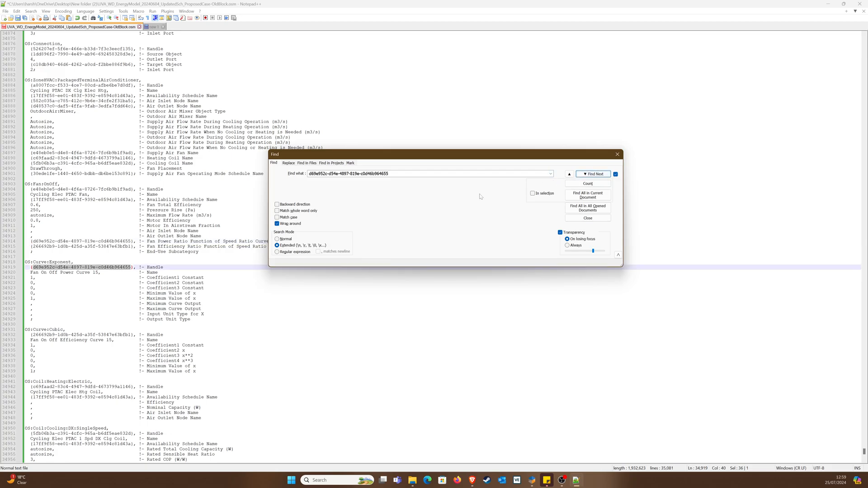
left_click(587, 217)
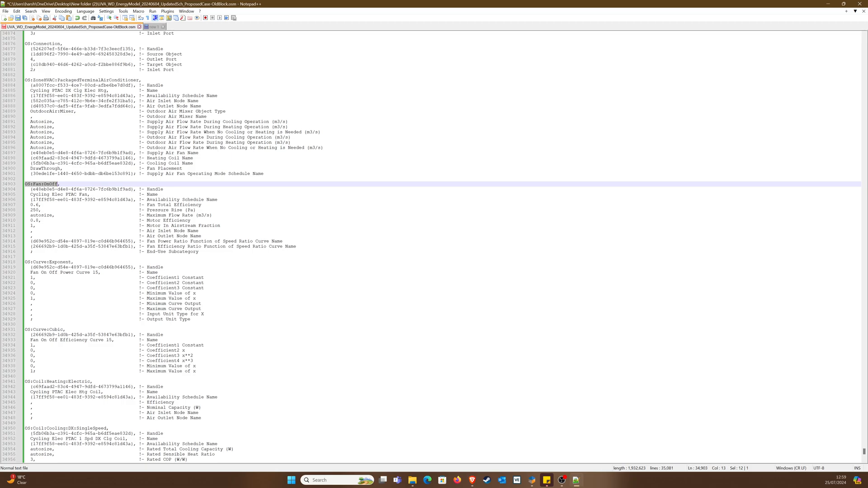
Find the heat pump's OS:Fan:OnOff entry and add the missing comma at its line end.
key("ctrl+f")
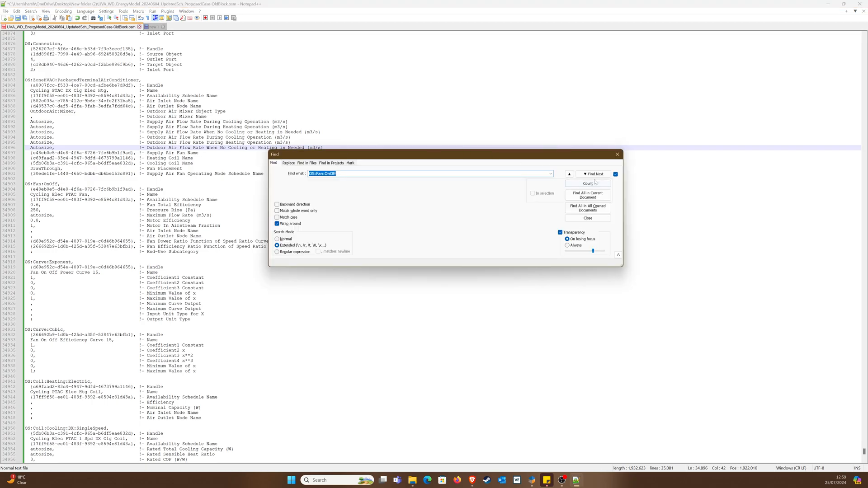
left_click(594, 174)
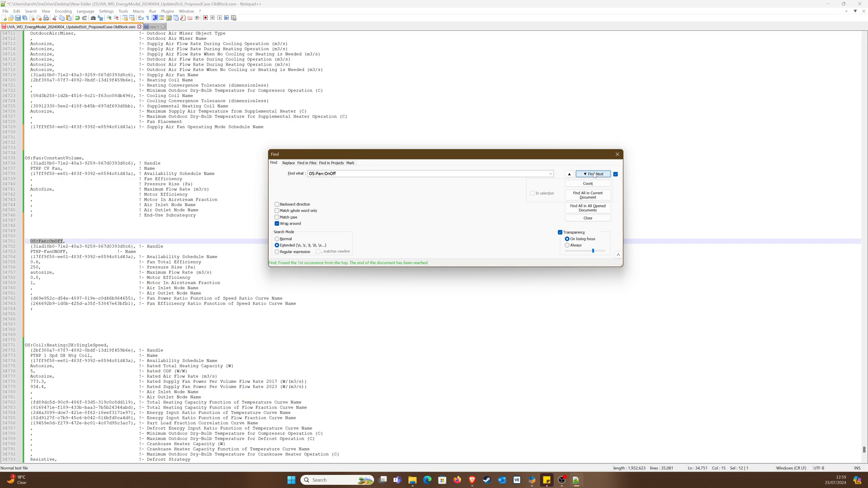
left_click(587, 217)
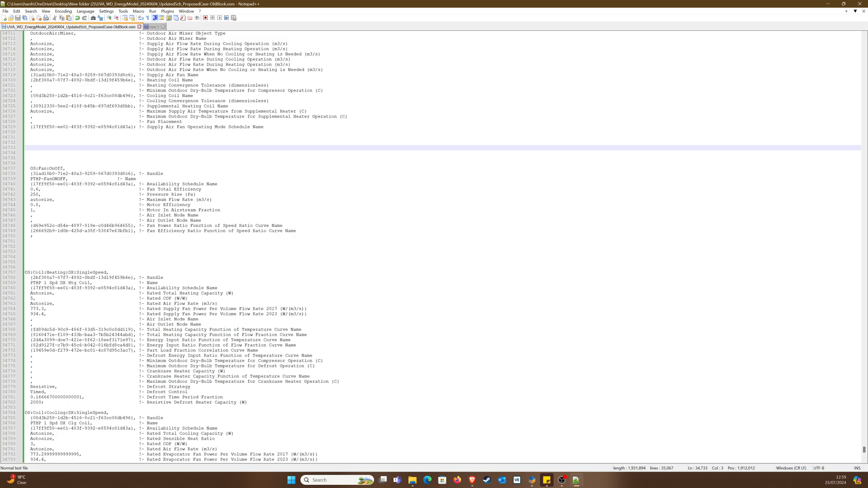
left_click(33, 148)
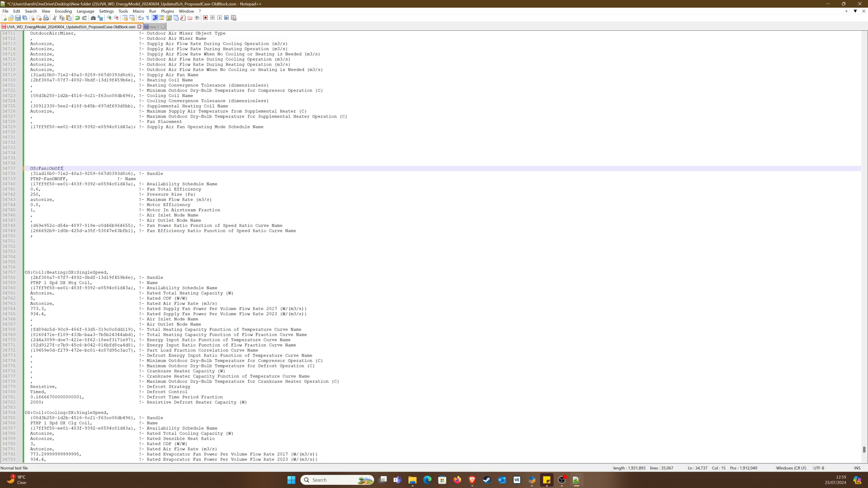
type(",")
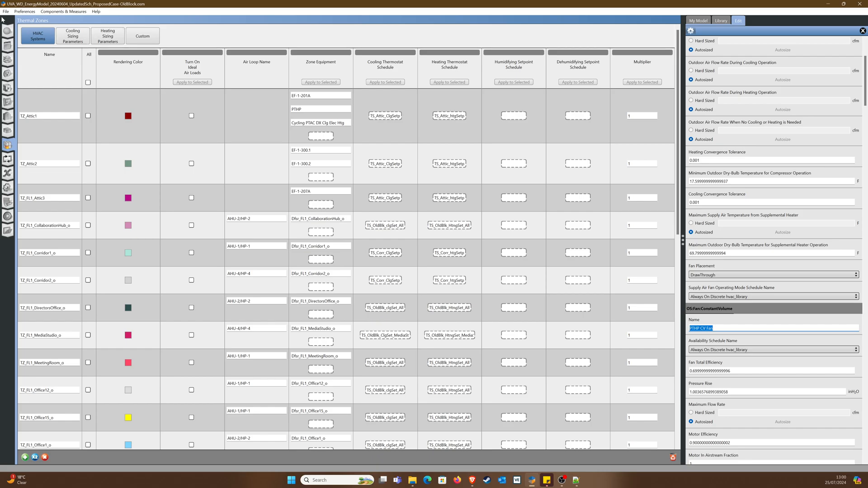
Reopen the saved .osm model in OpenStudio and switch to the Thermal Zones view.
left_click(5, 10)
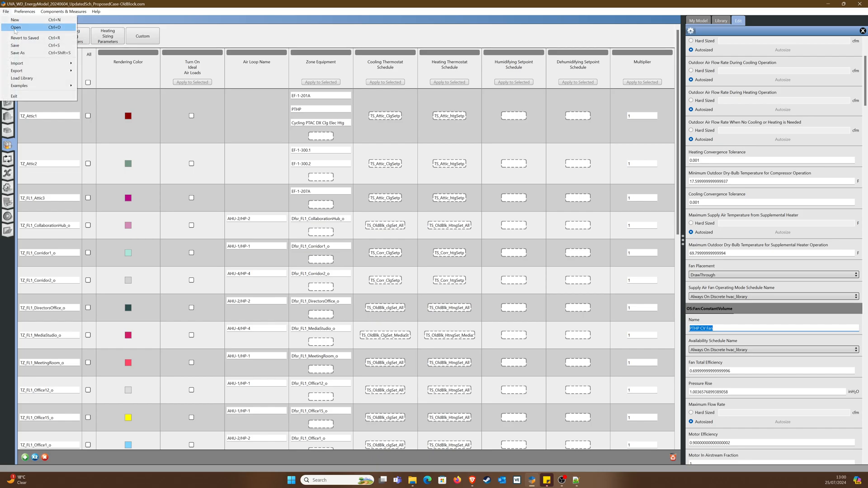
left_click(15, 27)
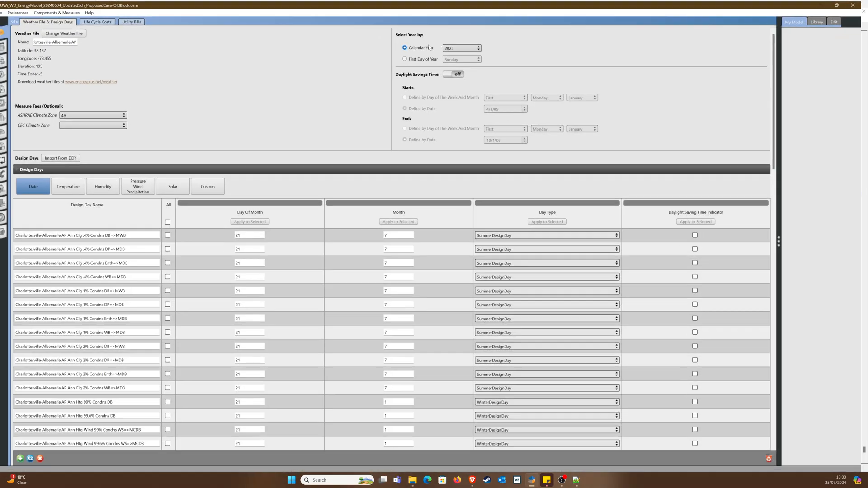
left_click(8, 145)
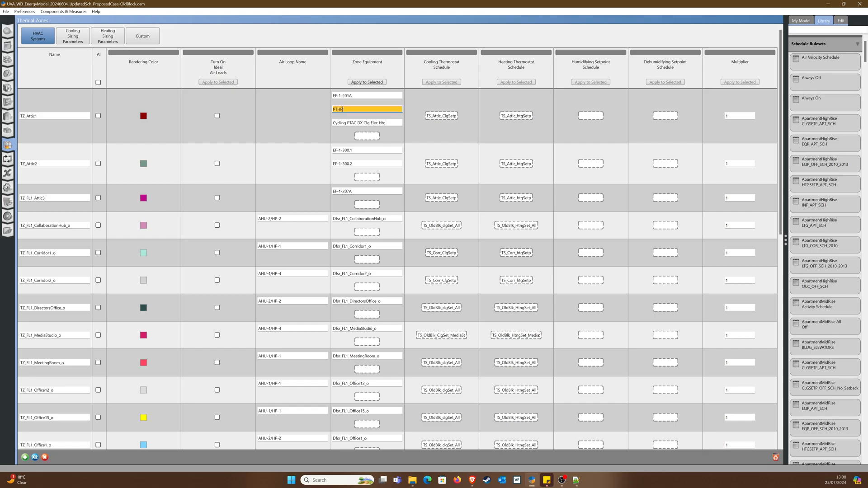
Select TZ_Attic1's PTHP and scroll its properties to the PTHP-FanONOFF on/off fan.
left_click(840, 20)
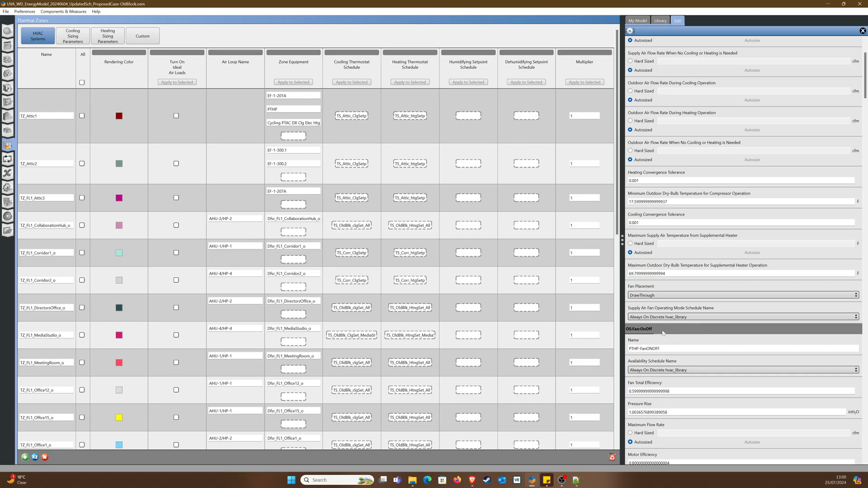
scroll("down", 3)
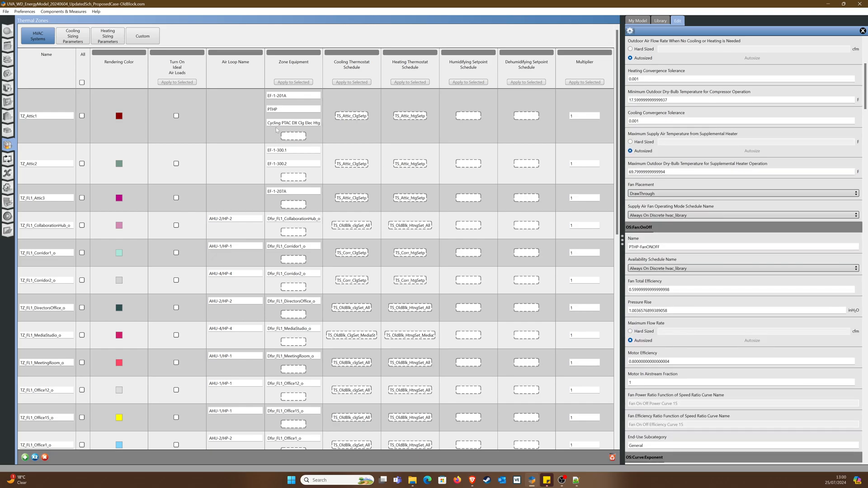
left_click(294, 123)
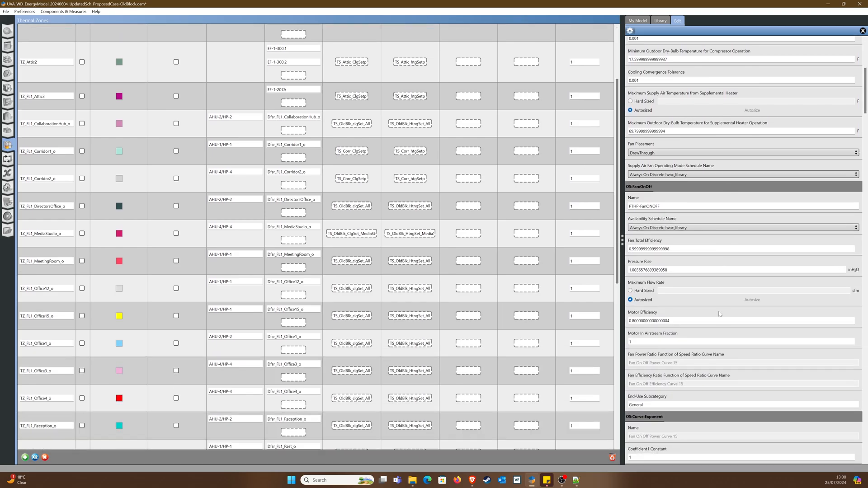
scroll("down", 3)
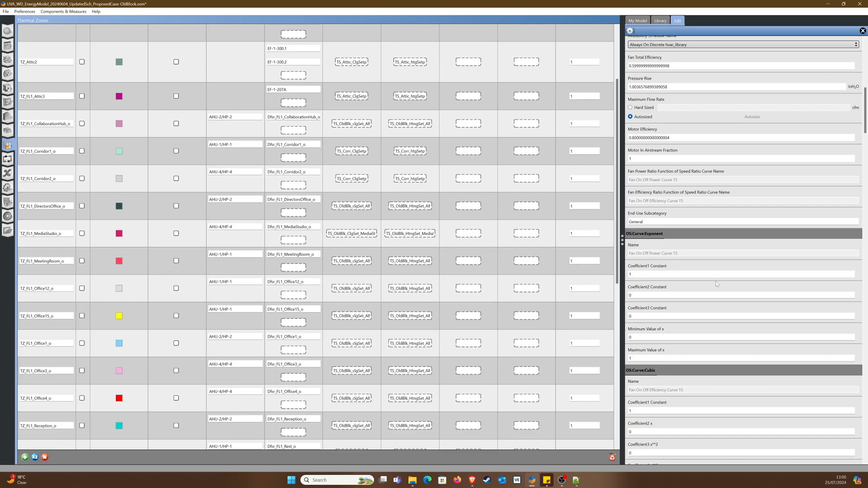